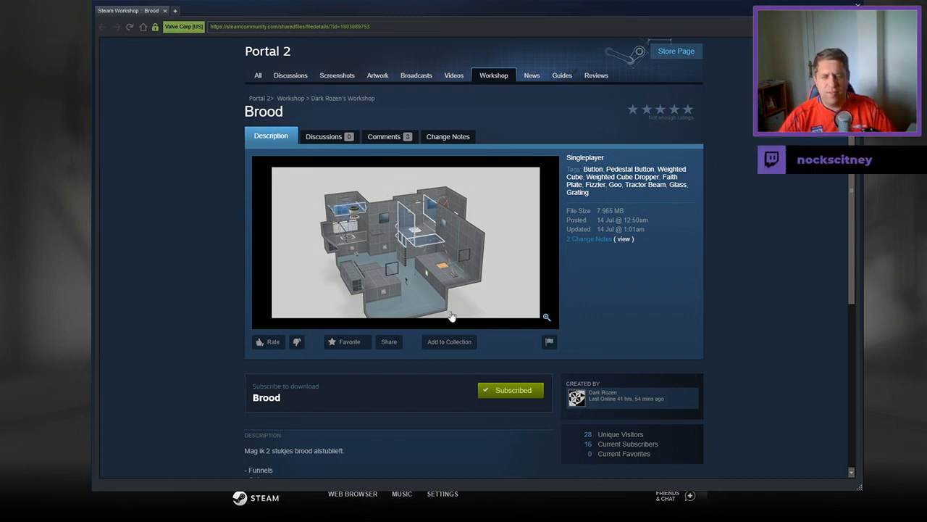
# Resume gameplay in the Brood test chamber from the pause menu via Return to Game.
pyautogui.scroll(-3)
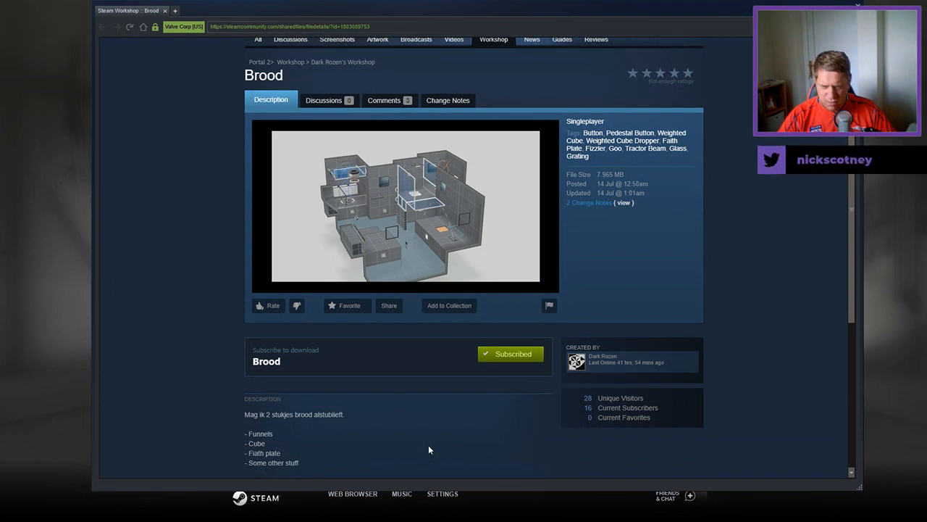
pyautogui.scroll(-3)
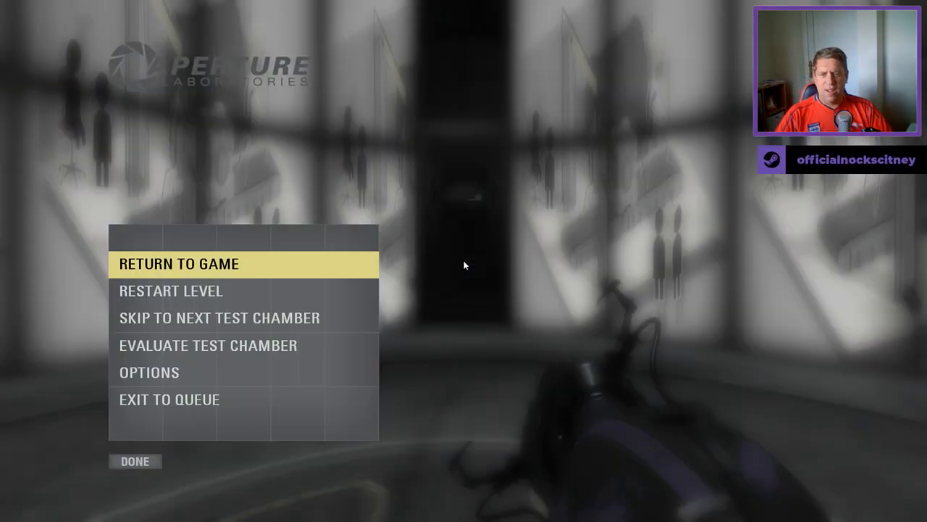
pyautogui.click(177, 264)
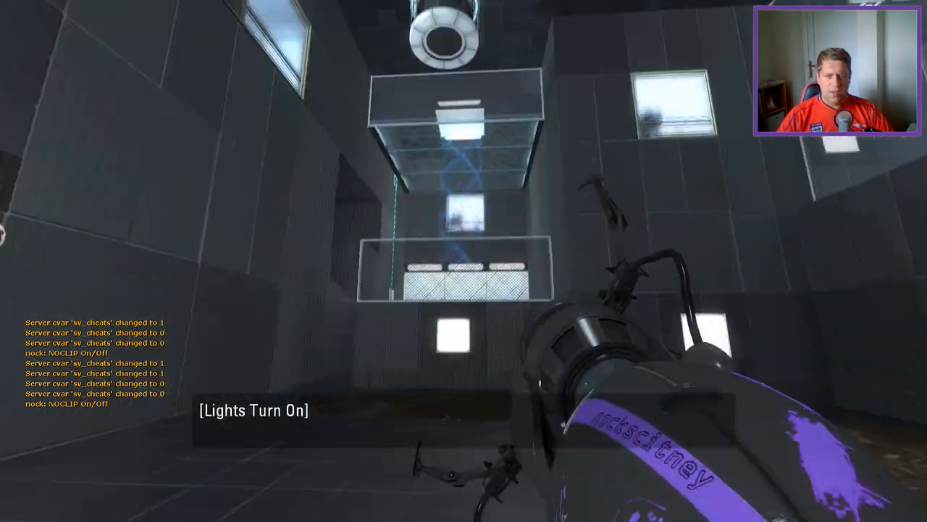
pyautogui.click(463, 261)
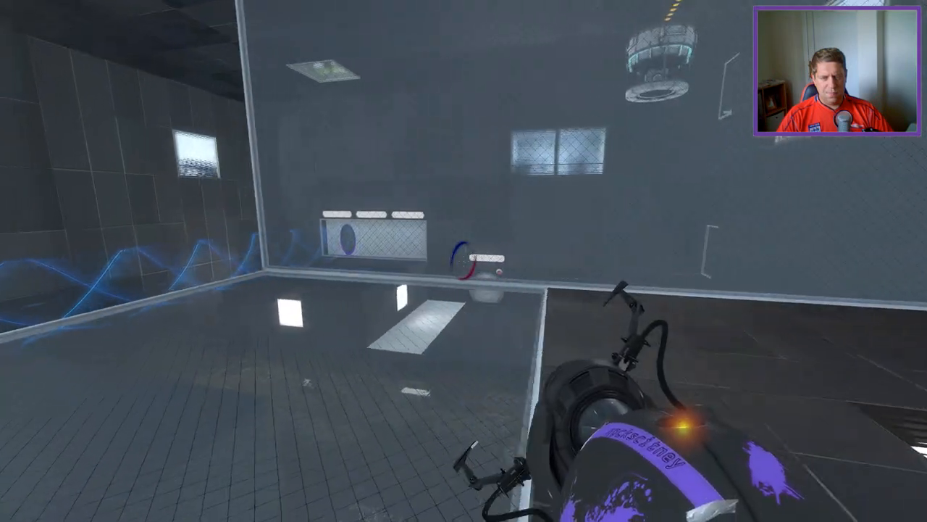
pyautogui.moveTo(464, 261)
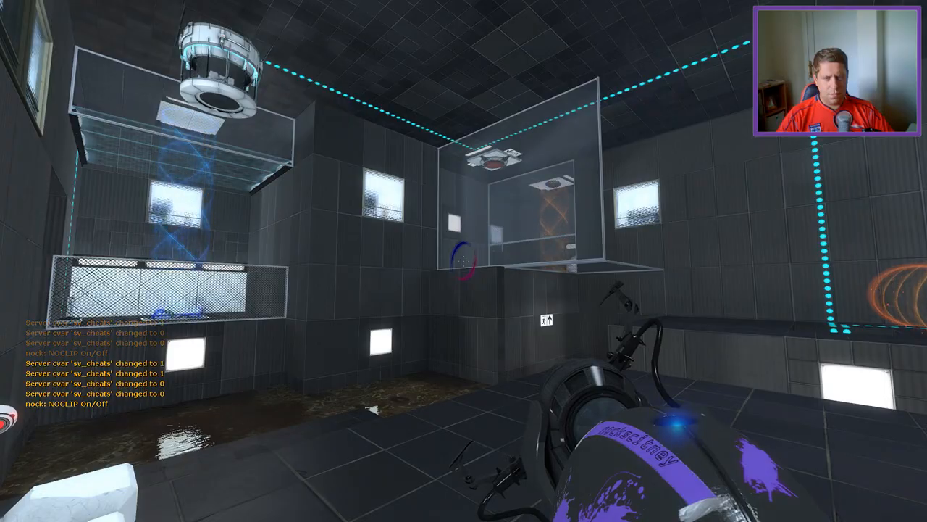
pyautogui.moveTo(463, 261)
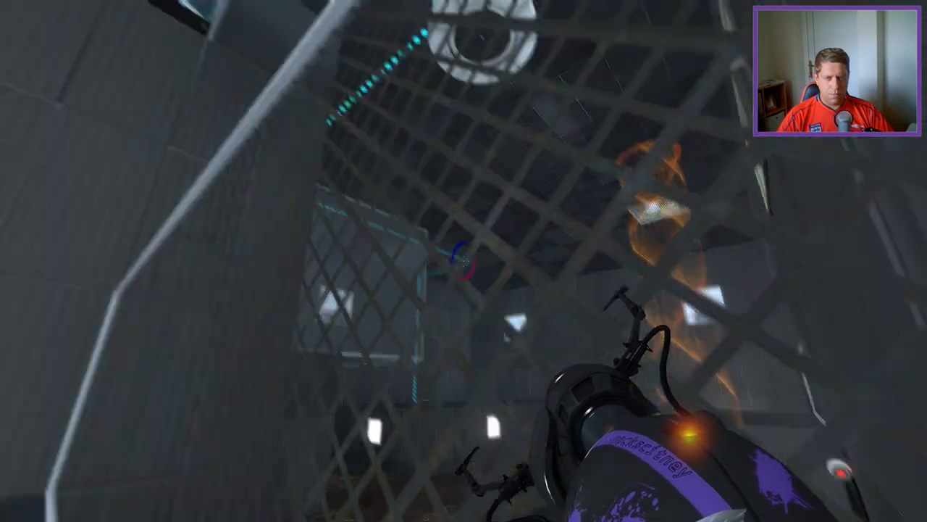
pyautogui.moveTo(463, 260)
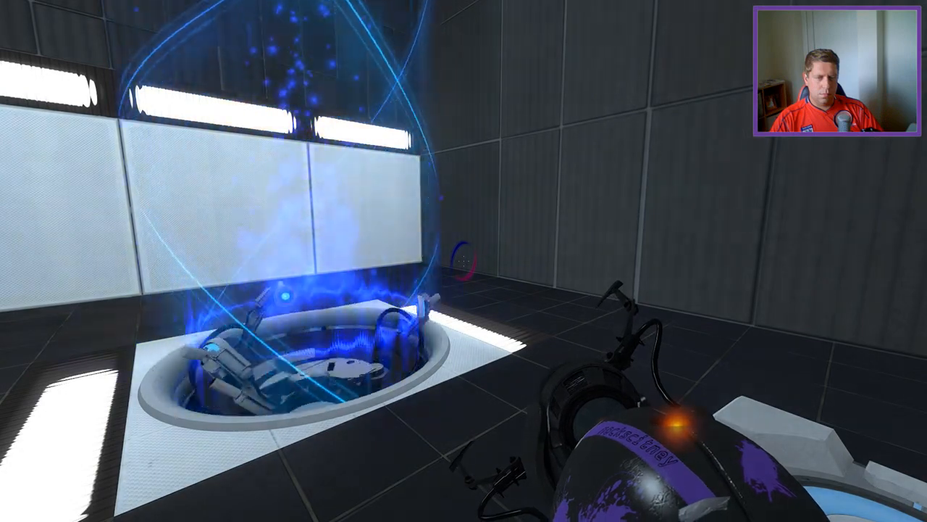
pyautogui.moveTo(464, 261)
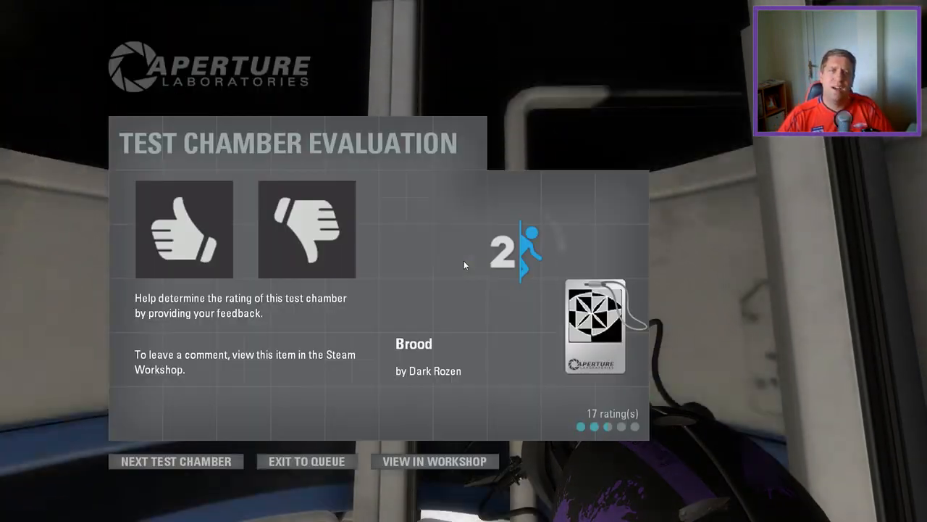
# Rate Dark Rozen's Brood chamber thumbs up on the Test Chamber Evaluation screen.
pyautogui.click(184, 229)
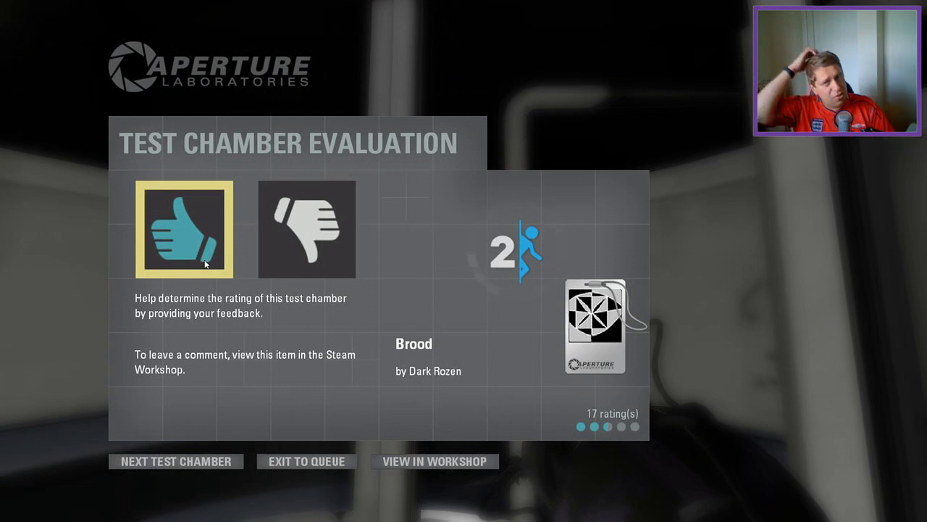